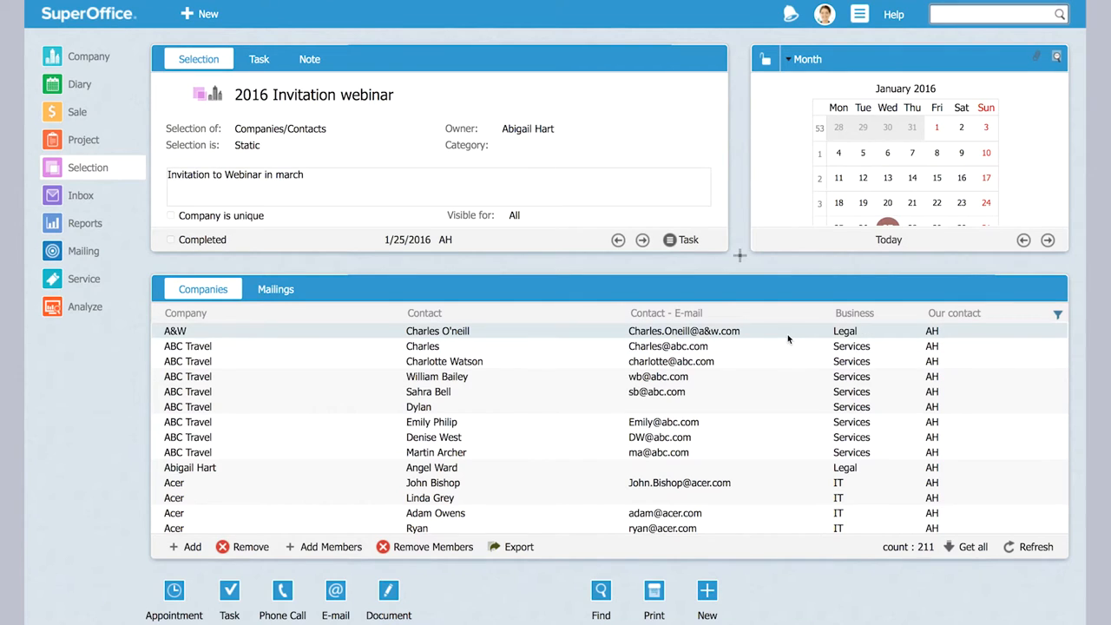
{"action": "mouse_move", "coordinate": [788, 338]}
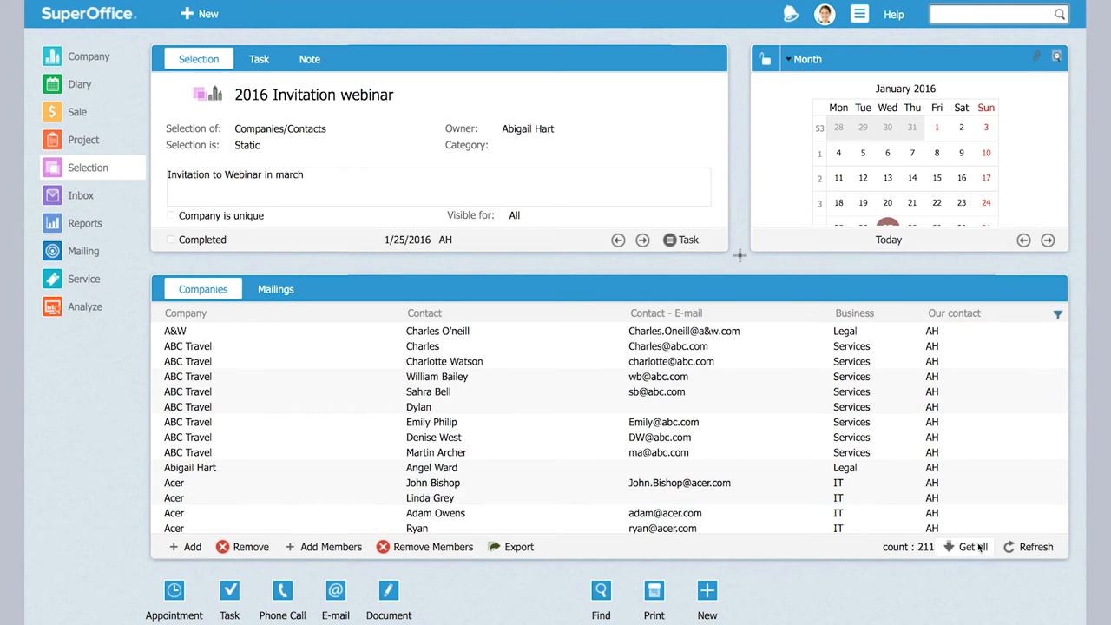
Step: Show filter fields above each column of the webinar selection's member list
{"action": "left_click", "coordinate": [972, 545]}
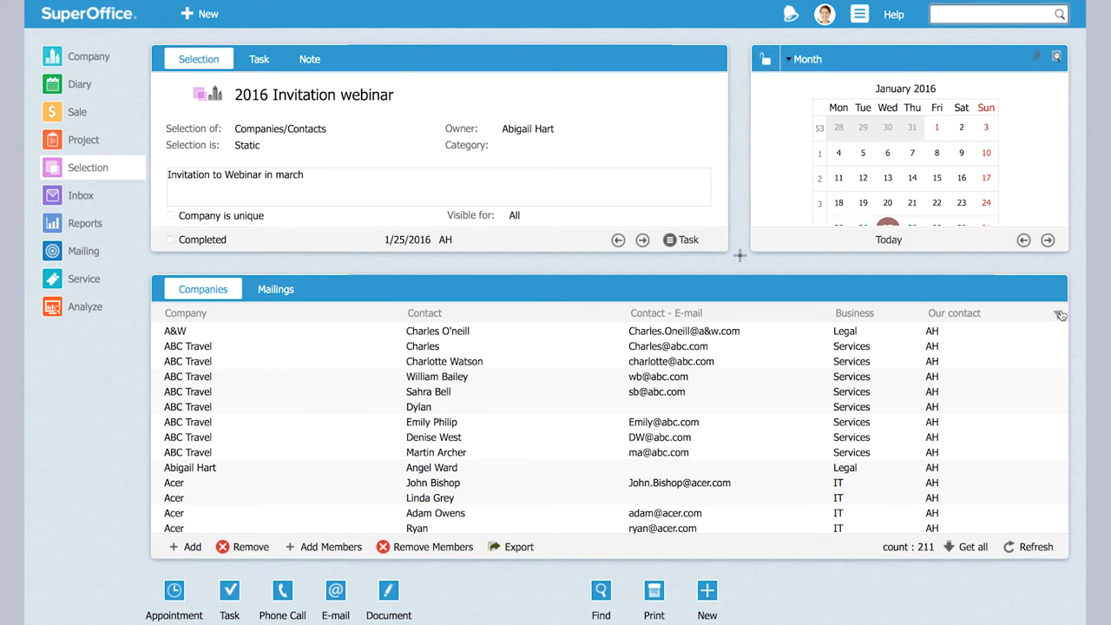
{"action": "left_click", "coordinate": [1059, 314]}
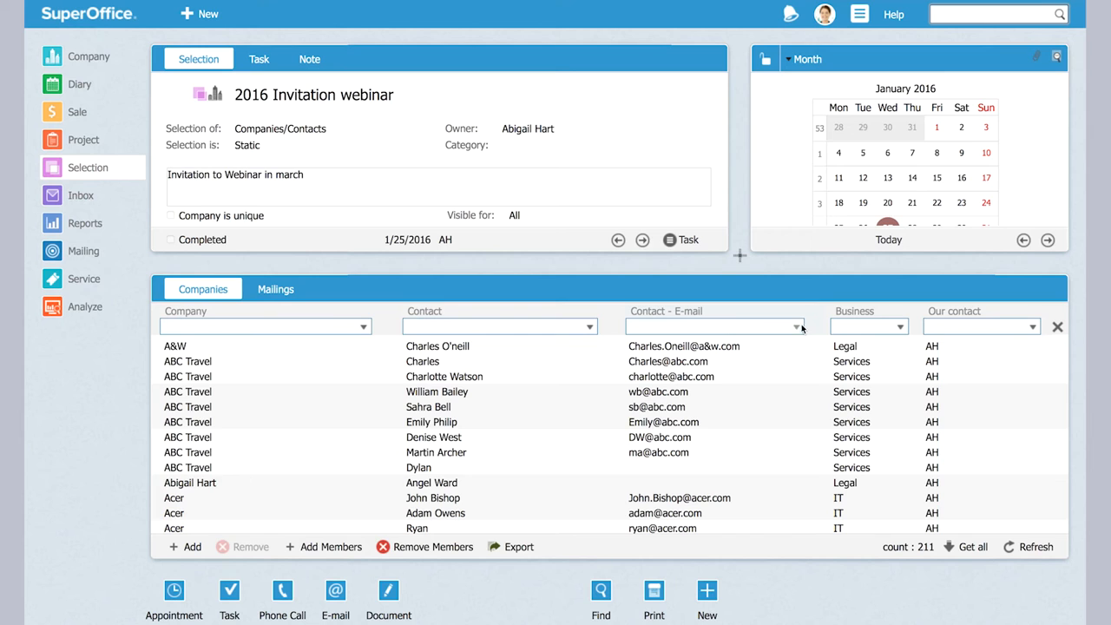
{"action": "mouse_move", "coordinate": [797, 330]}
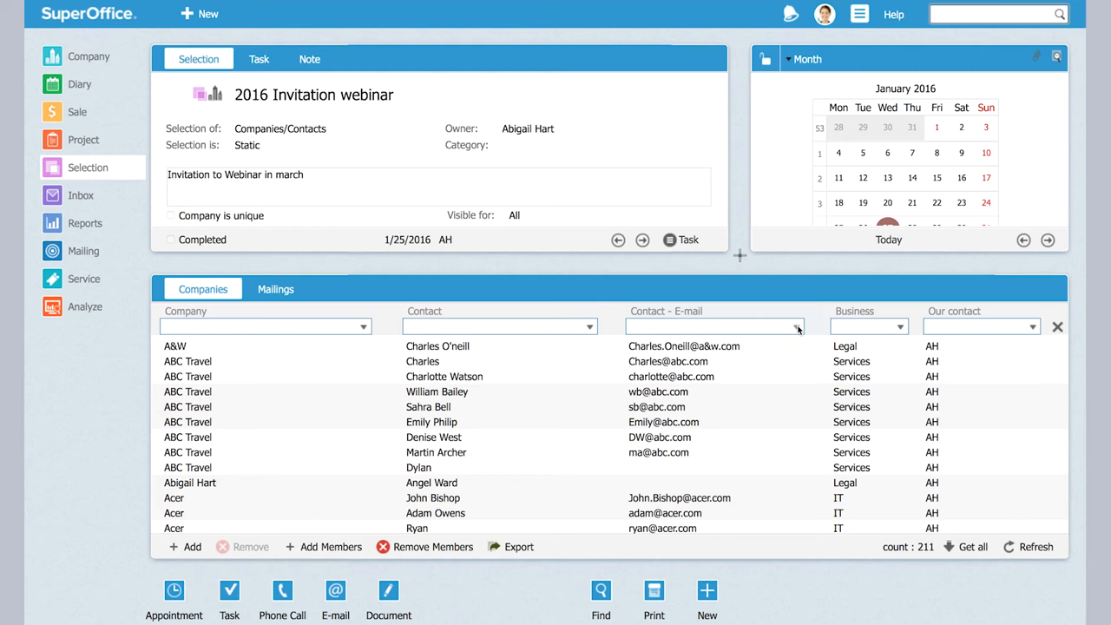
Step: Filter the Contact - E-mail column to <Blanks>, leaving 30 of 211 contacts selected
{"action": "left_click", "coordinate": [795, 326]}
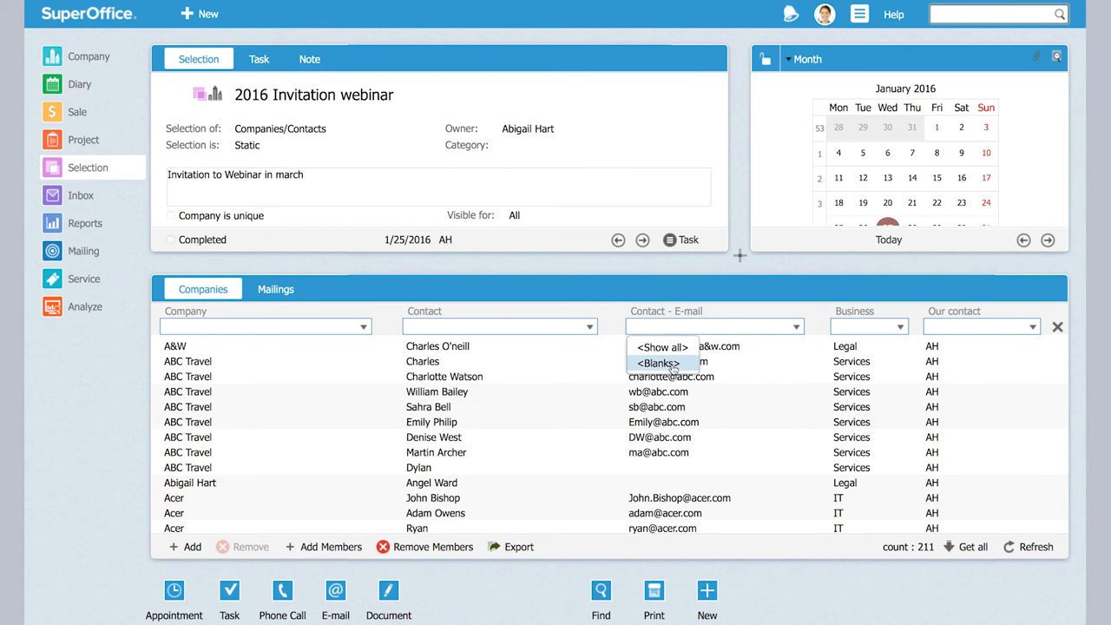
{"action": "left_click", "coordinate": [658, 363]}
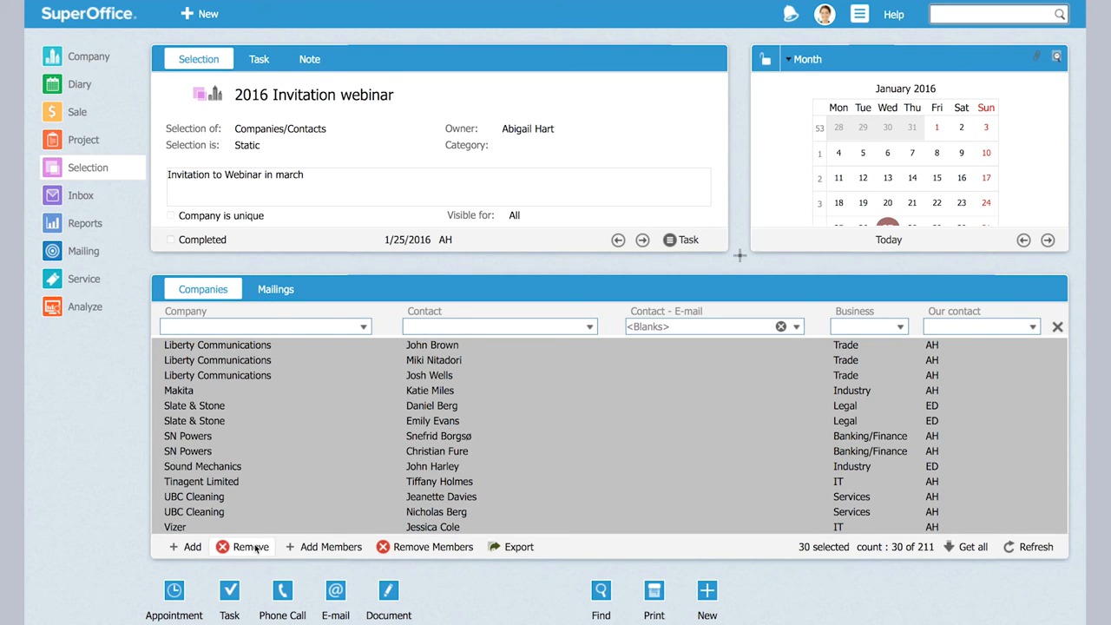
Step: Remove the 30 blank-e-mail contacts, then filter the remaining 181 by e-mail text 'info'
{"action": "left_click", "coordinate": [780, 326]}
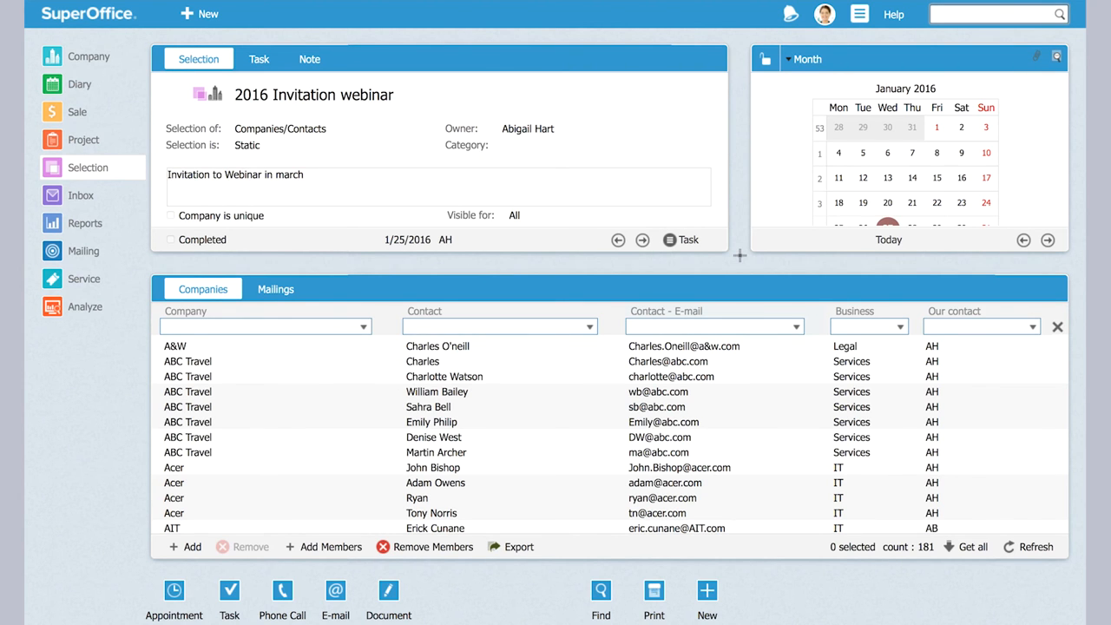
{"action": "type", "text": "info"}
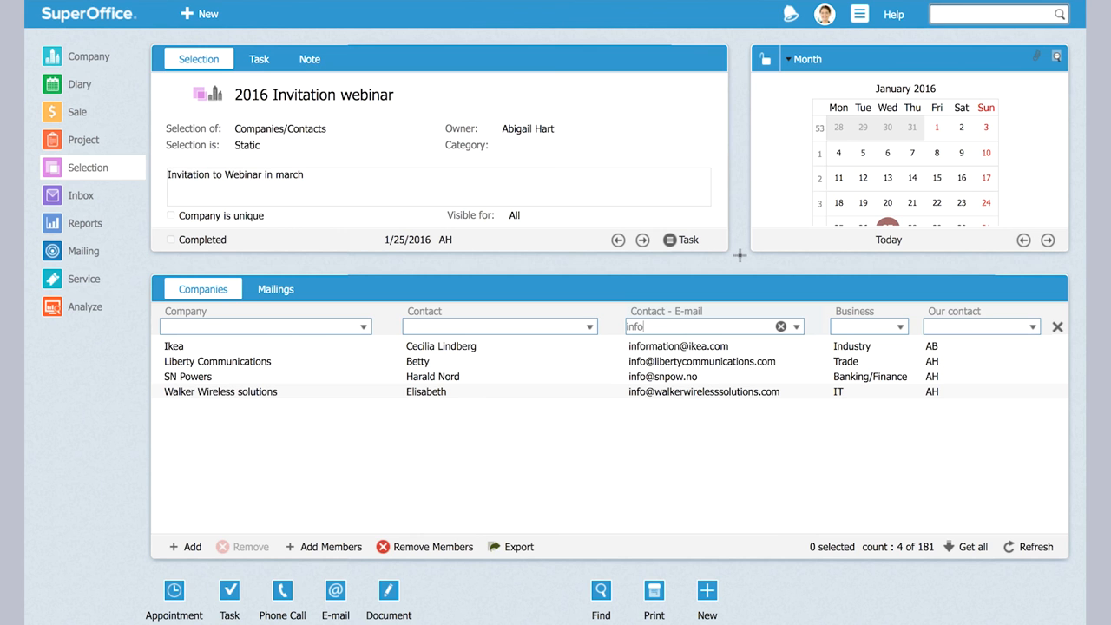